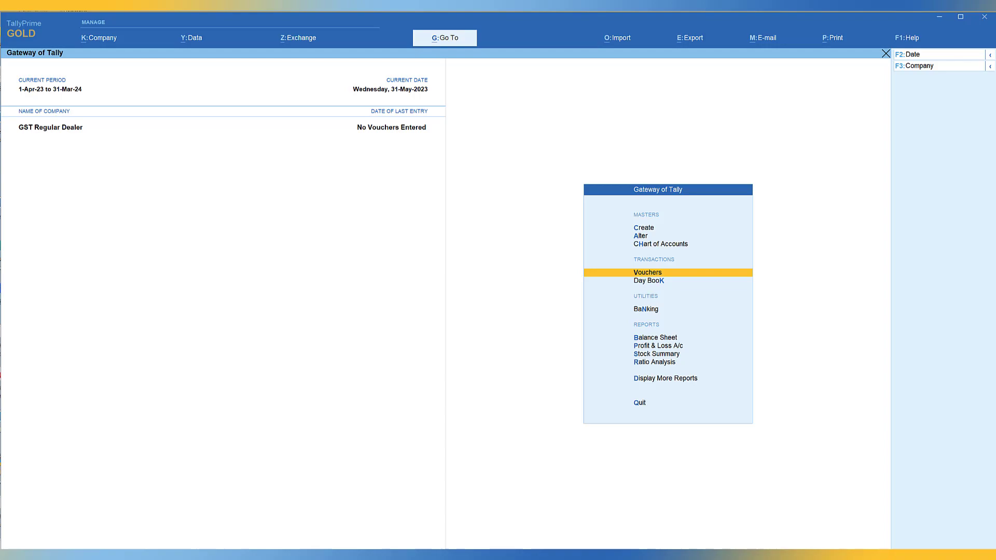
Set up a journal voucher as a stat adjustment increasing tax liability for Late Fees.
{"action": "left_click", "coordinate": [647, 272]}
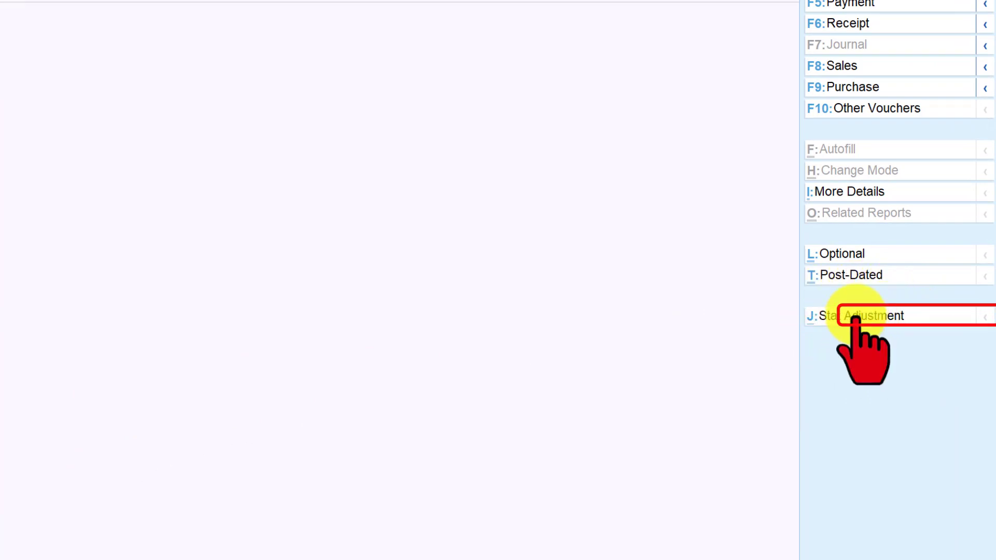
{"action": "left_click", "coordinate": [860, 315]}
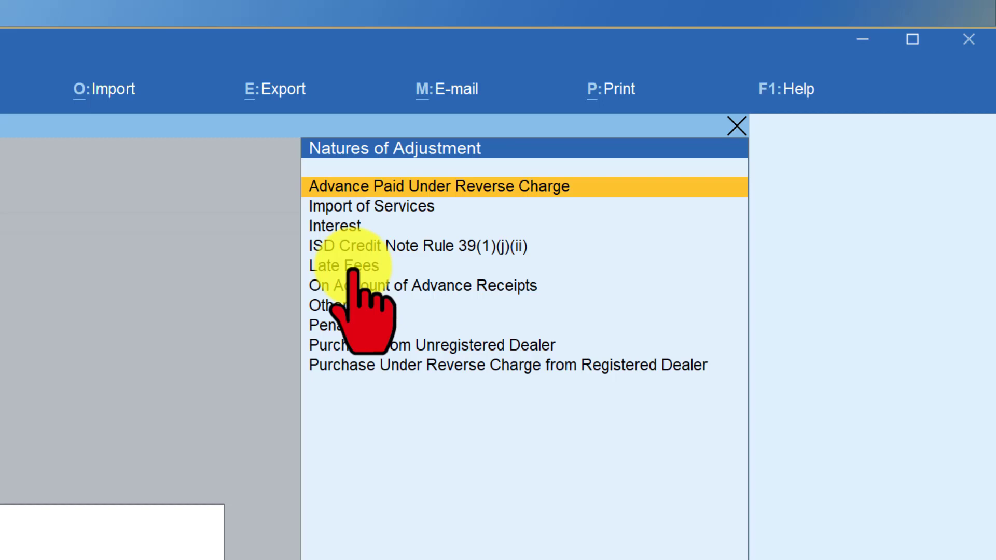
{"action": "left_click", "coordinate": [343, 266]}
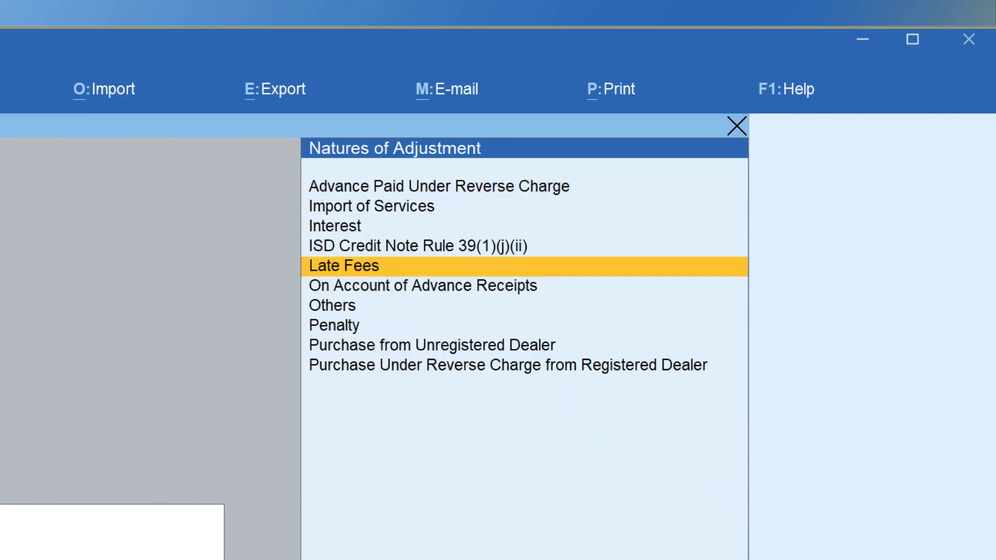
{"action": "left_click", "coordinate": [343, 266]}
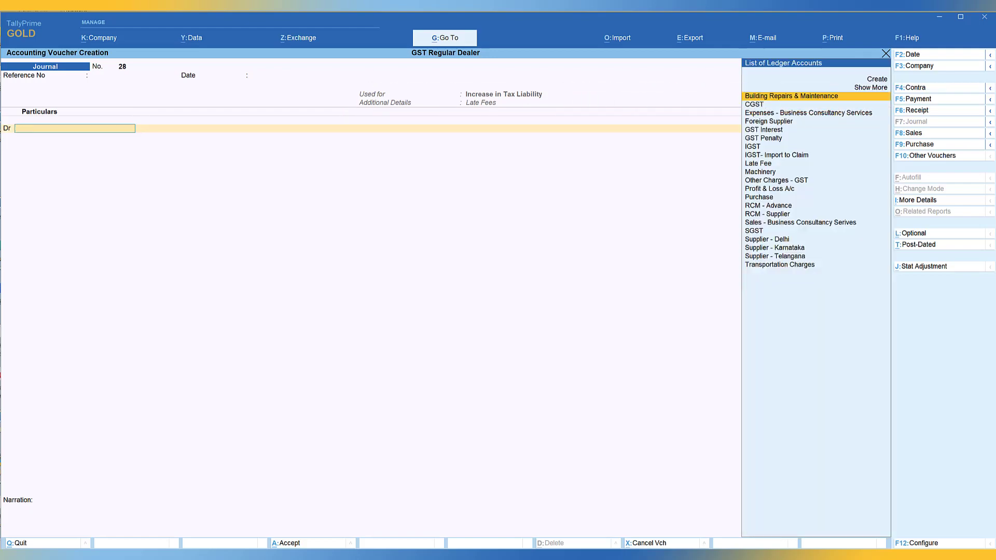
Debit Late Fee 900 and credit SGST and CGST 450 each.
{"action": "left_click", "coordinate": [757, 163]}
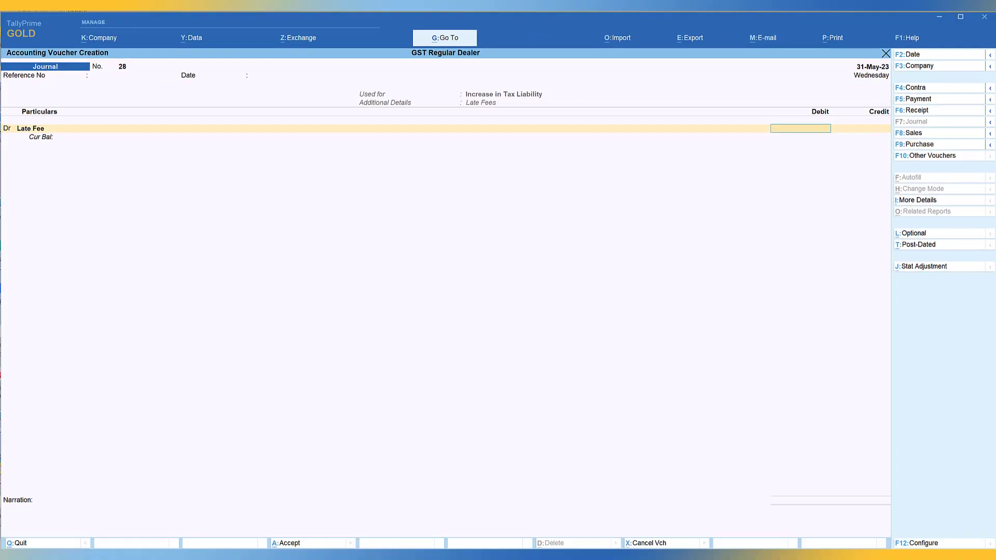
{"action": "type", "text": "900"}
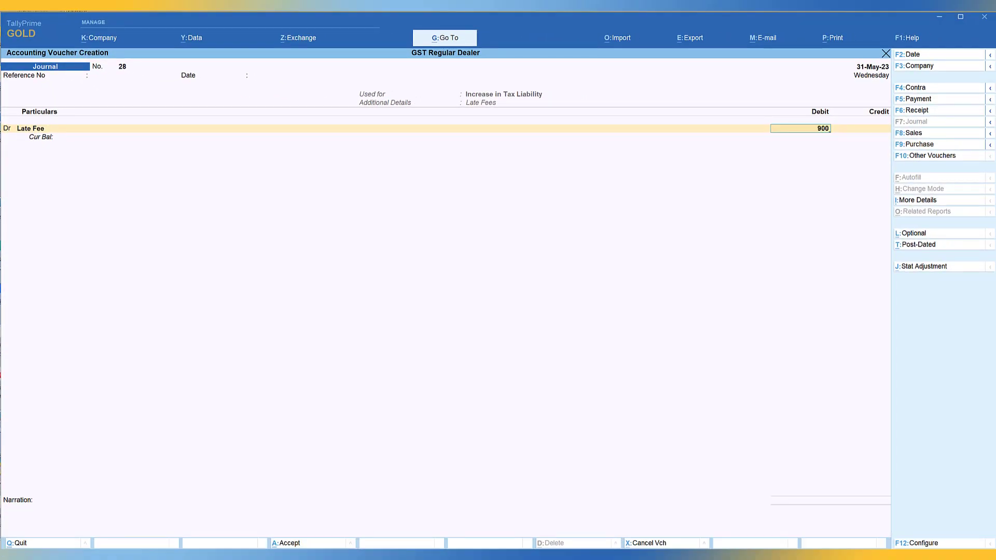
{"action": "type", "text": "SGST"}
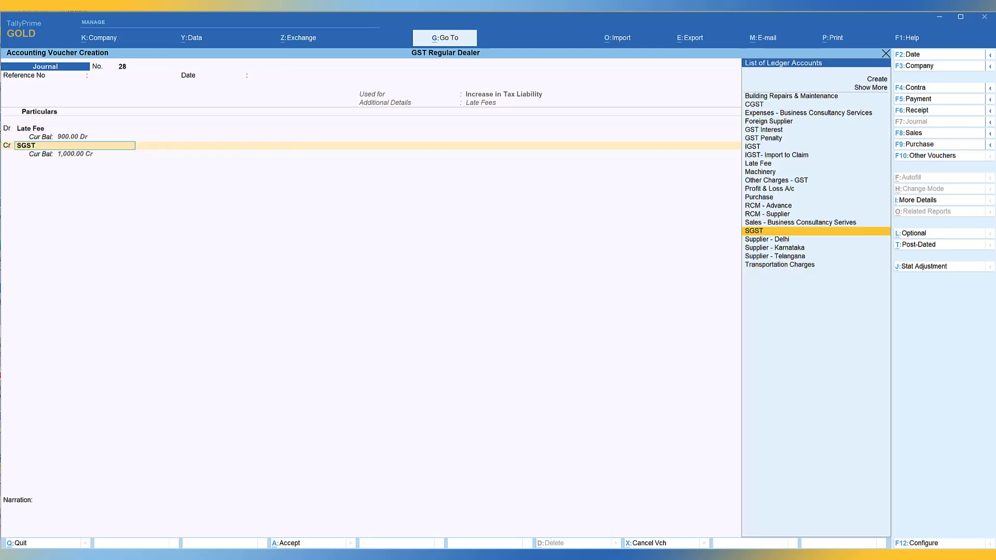
{"action": "left_click", "coordinate": [751, 104]}
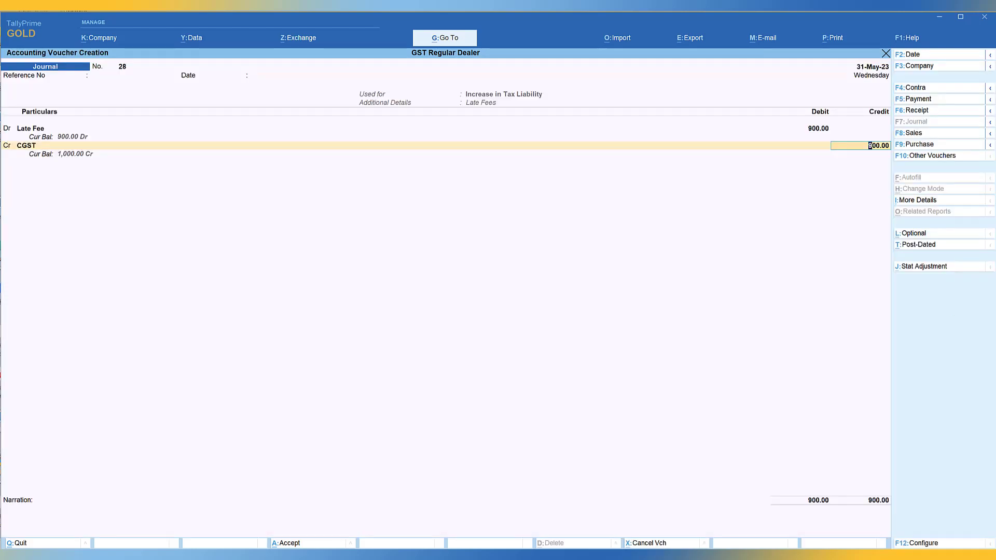
{"action": "type", "text": "450"}
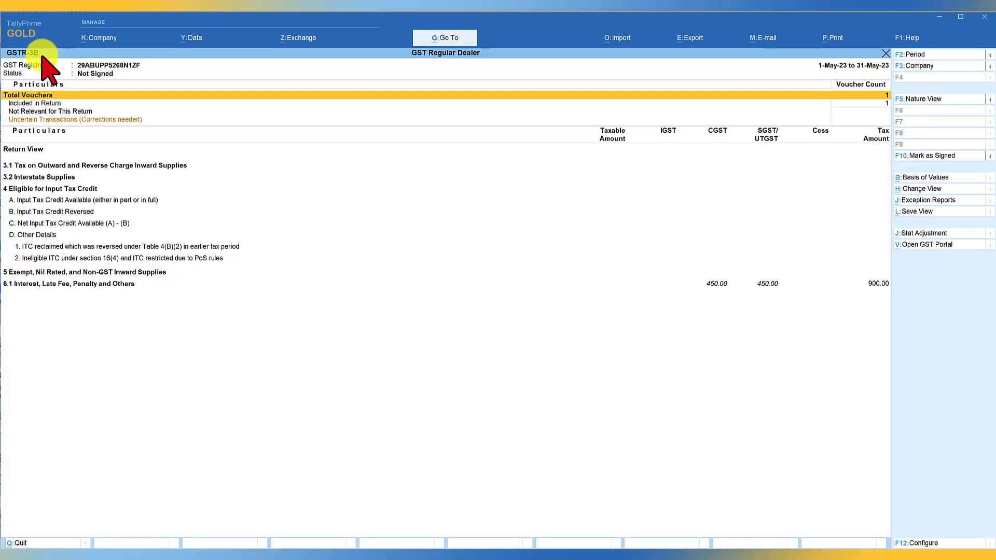
{"action": "mouse_move", "coordinate": [833, 67]}
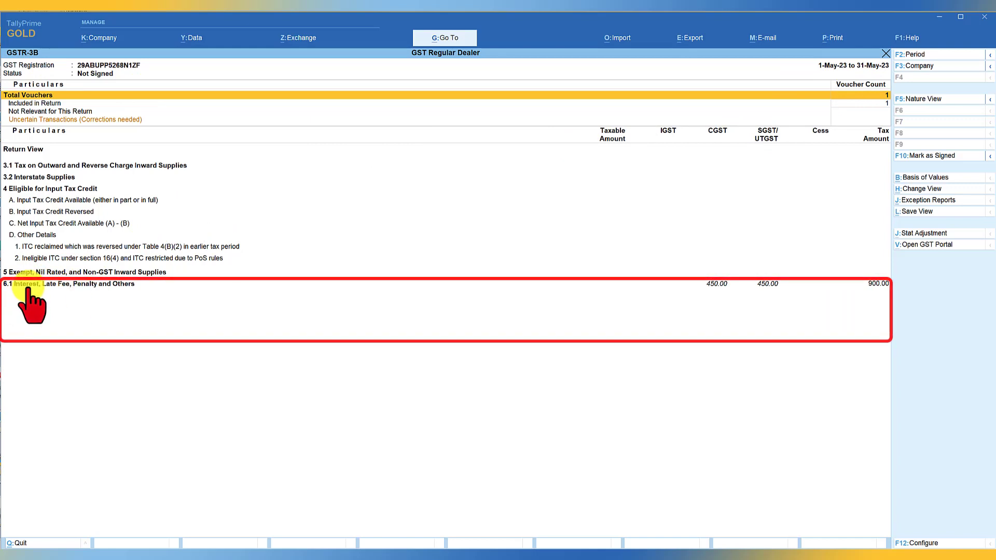
{"action": "mouse_move", "coordinate": [95, 301]}
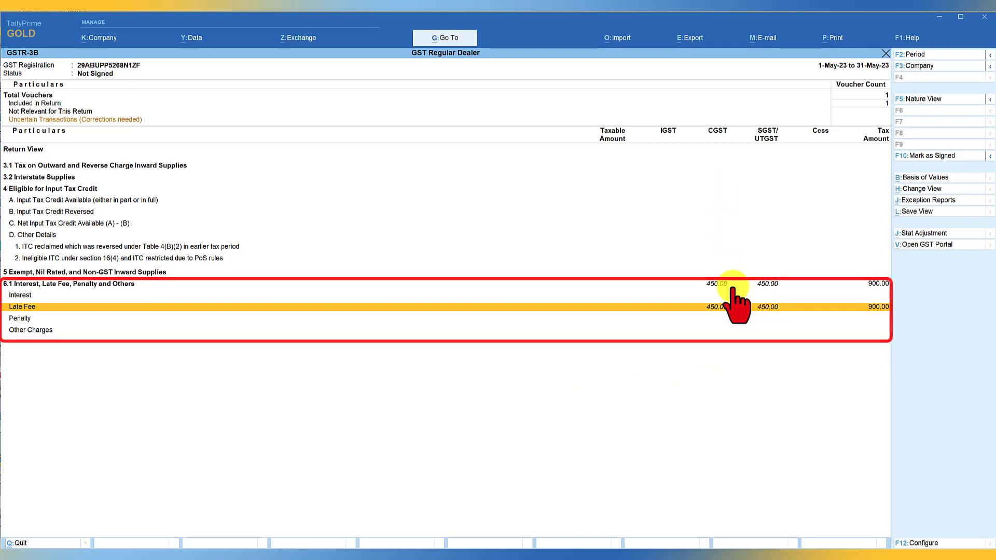
{"action": "mouse_move", "coordinate": [705, 440]}
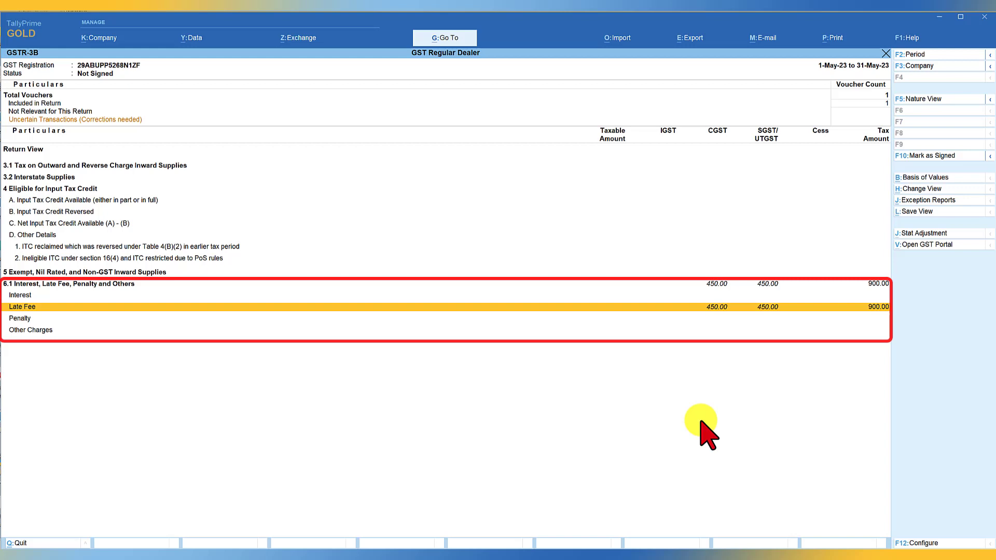
{"action": "mouse_move", "coordinate": [653, 417]}
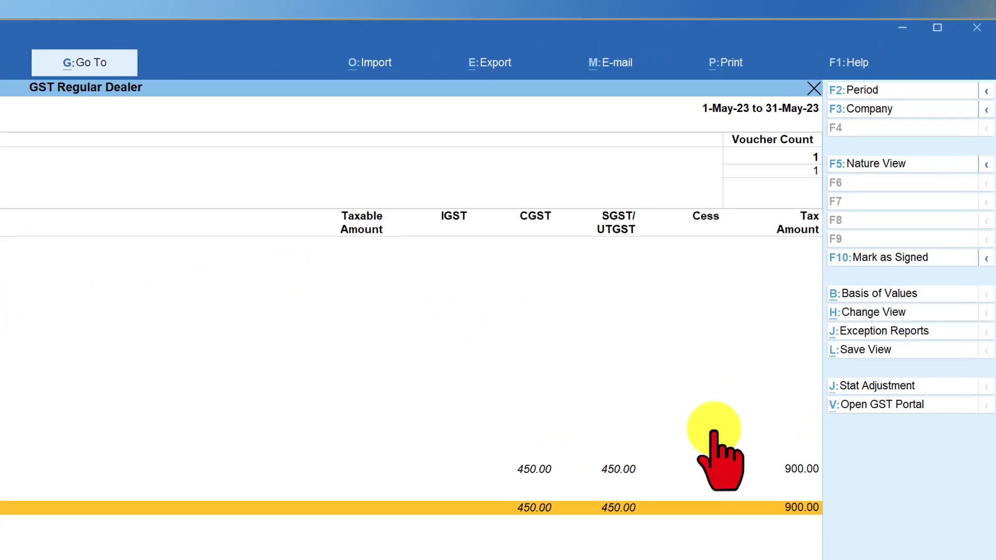
Set up journal 29 as a stat adjustment increasing tax liability for Interest.
{"action": "left_click", "coordinate": [882, 387]}
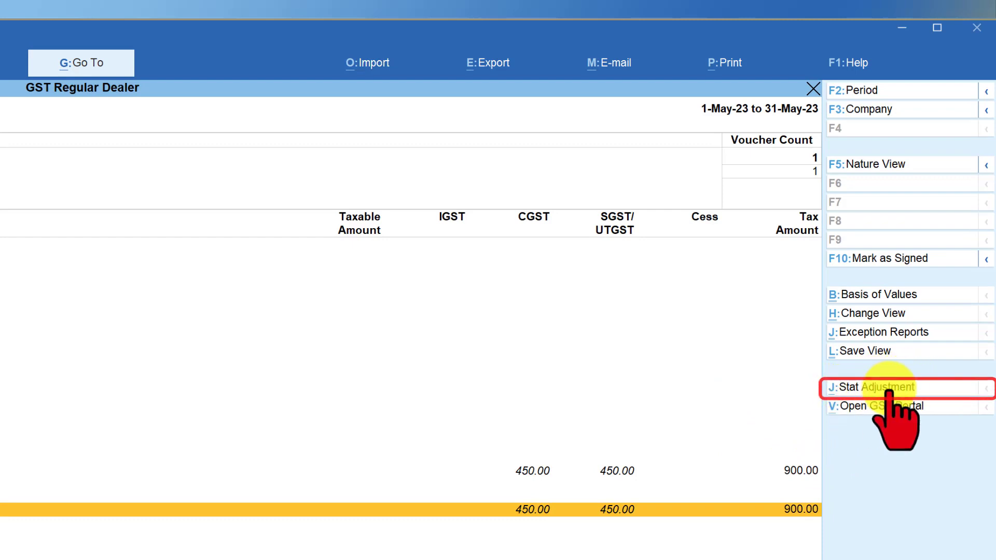
{"action": "left_click", "coordinate": [877, 388]}
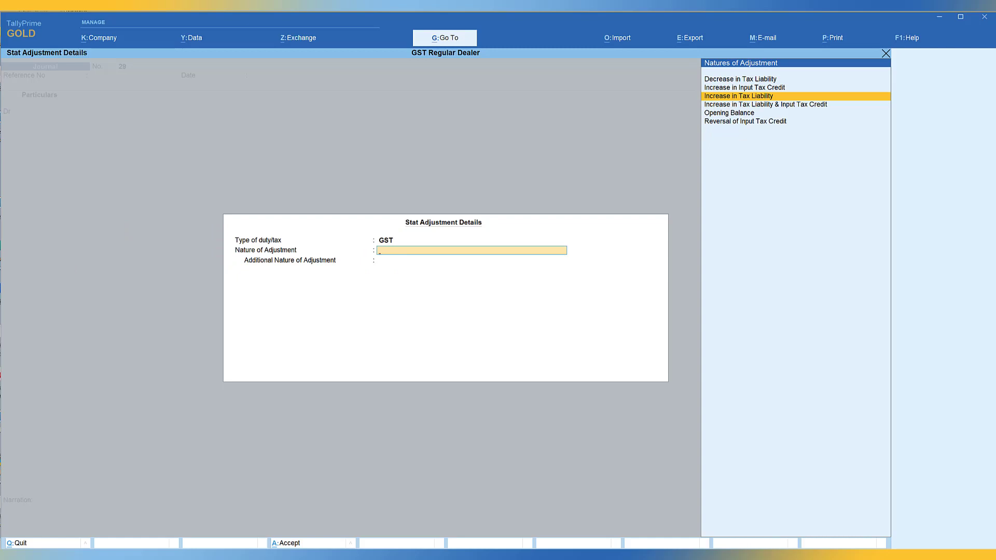
{"action": "left_click", "coordinate": [738, 95]}
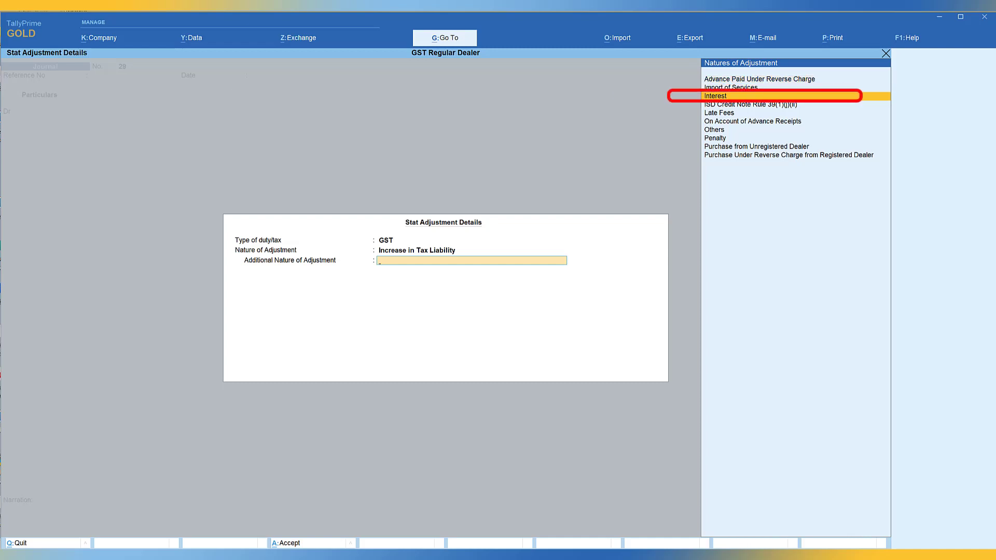
{"action": "left_click", "coordinate": [716, 95]}
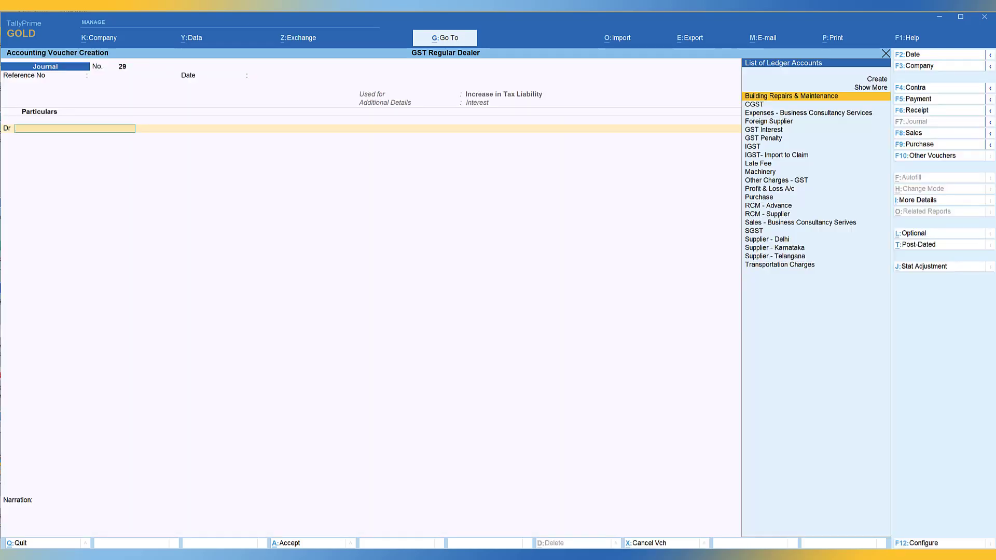
Debit GST Interest 1,800, credit IGST and accept the GST rate details.
{"action": "type", "text": "Interest"}
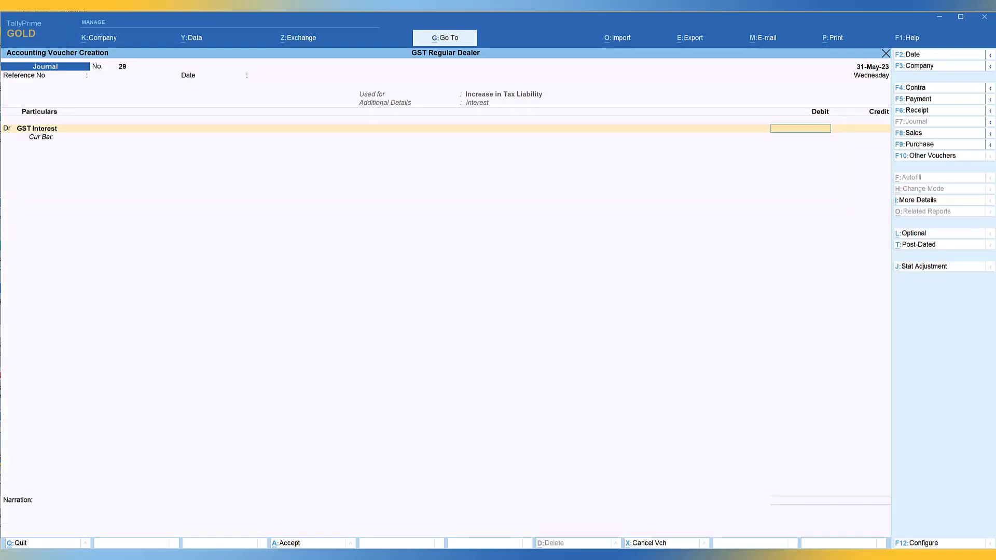
{"action": "type", "text": "1800"}
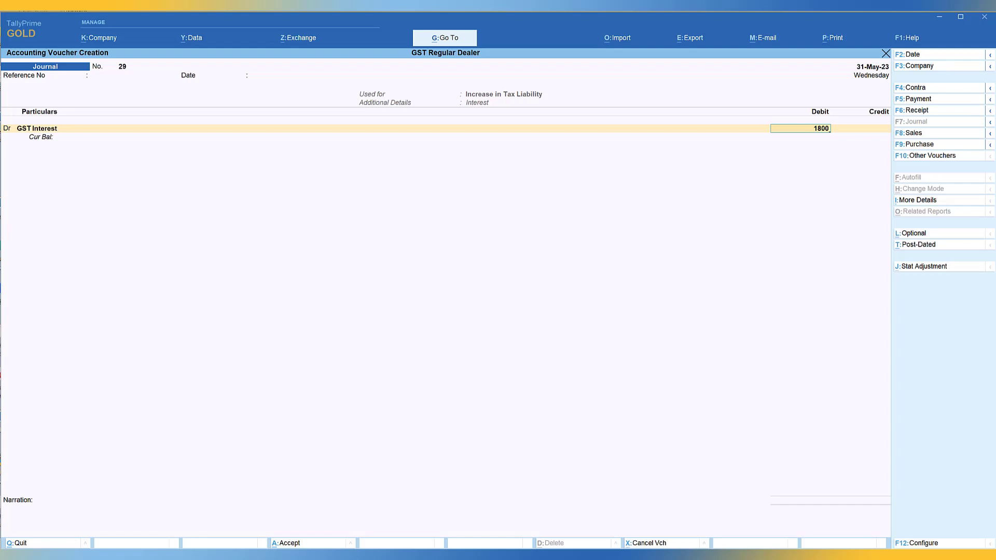
{"action": "type", "text": "IGST"}
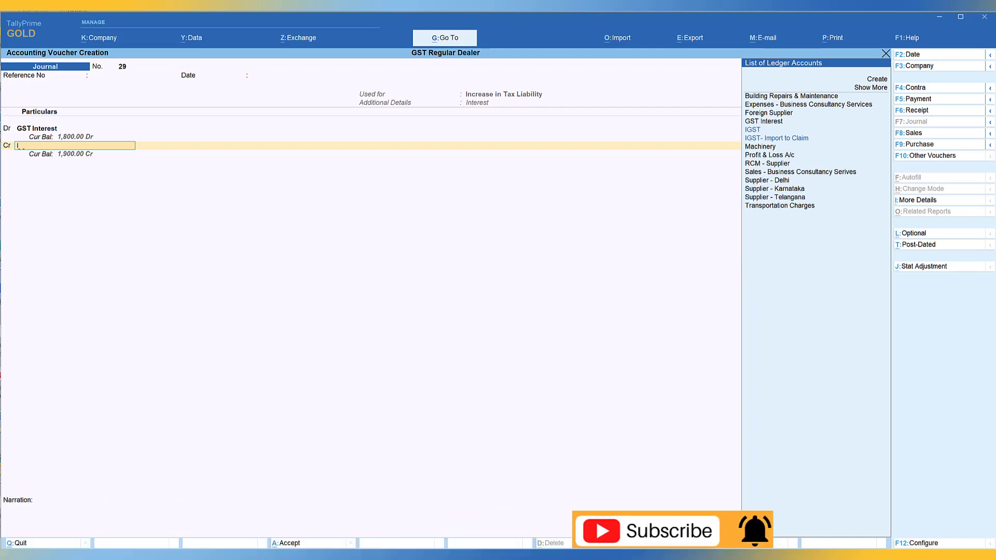
{"action": "type", "text": "Igs"}
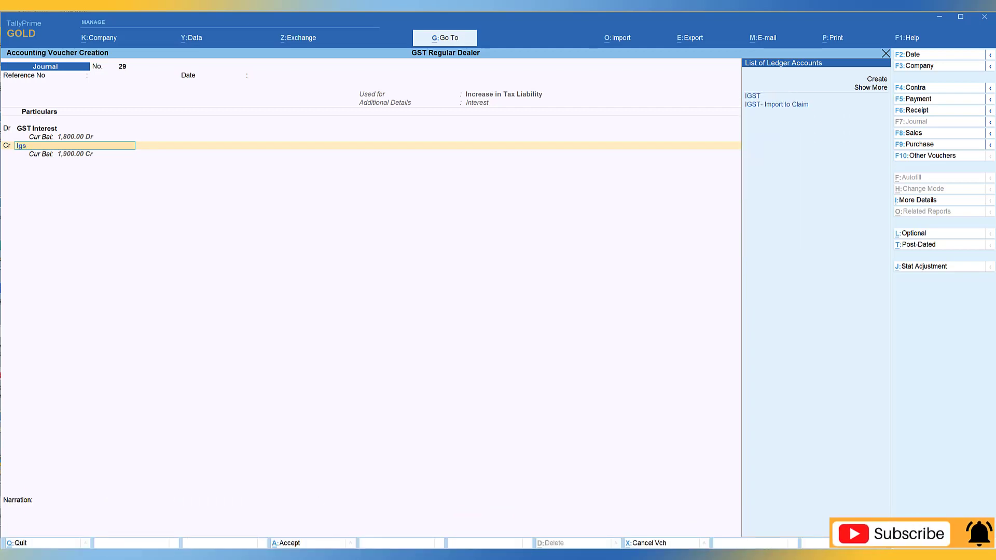
{"action": "key", "text": "Enter"}
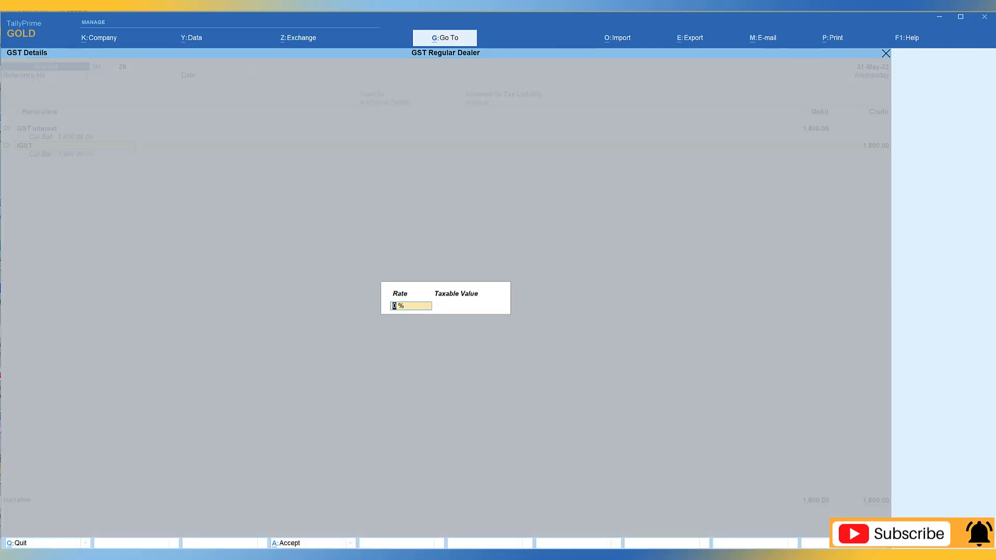
{"action": "key", "text": "Enter"}
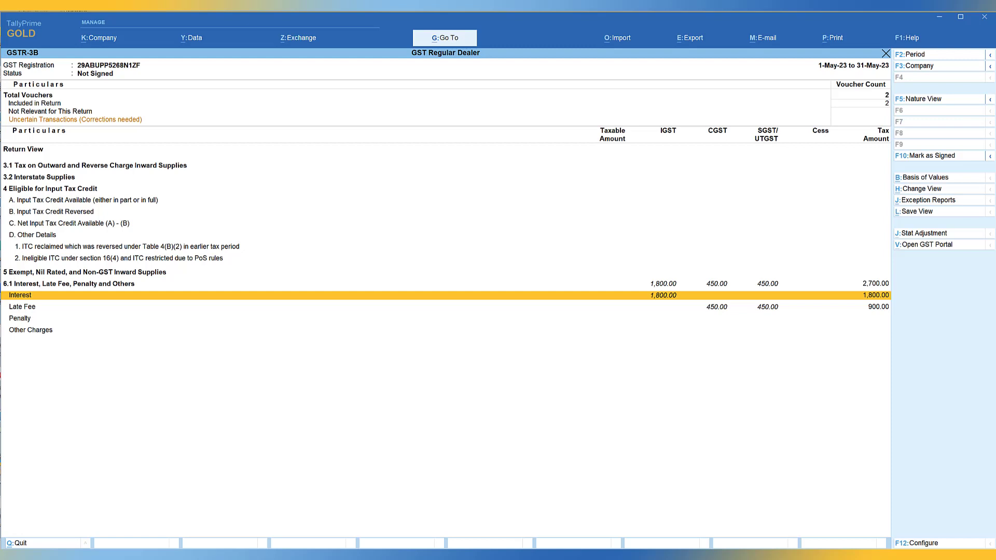
Record a Penalty stat adjustment debiting GST Penalty and crediting CGST and SGST 250 each.
{"action": "left_click", "coordinate": [923, 232]}
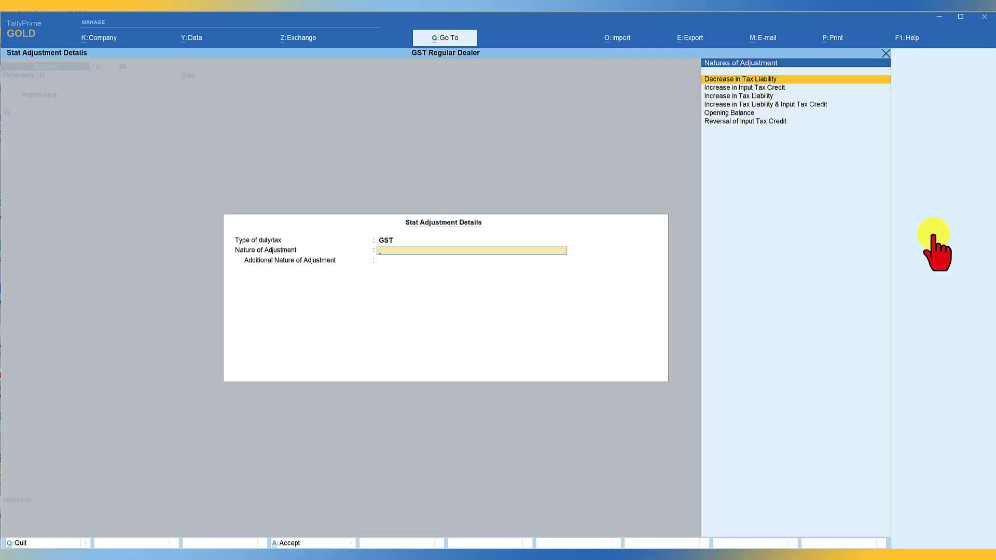
{"action": "left_click", "coordinate": [739, 95]}
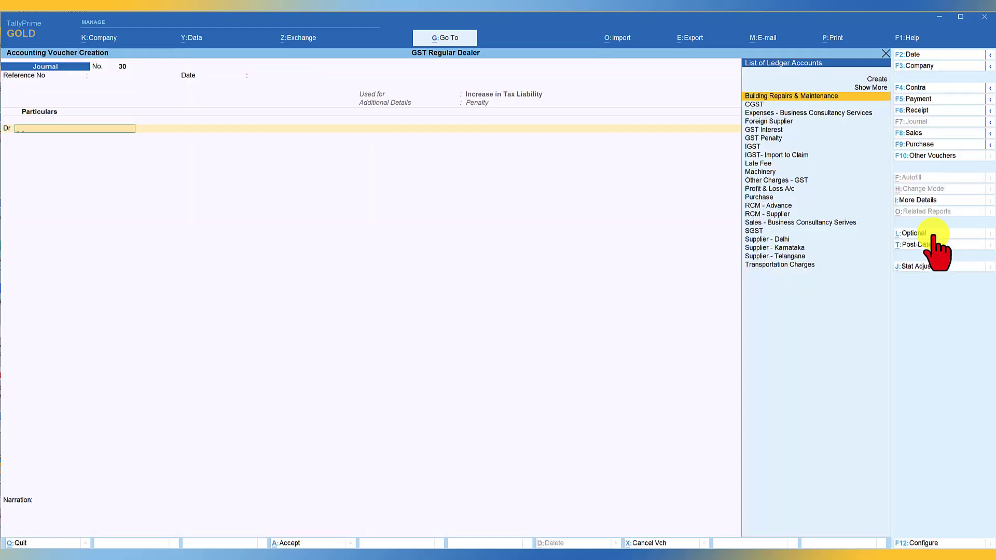
{"action": "left_click", "coordinate": [763, 138]}
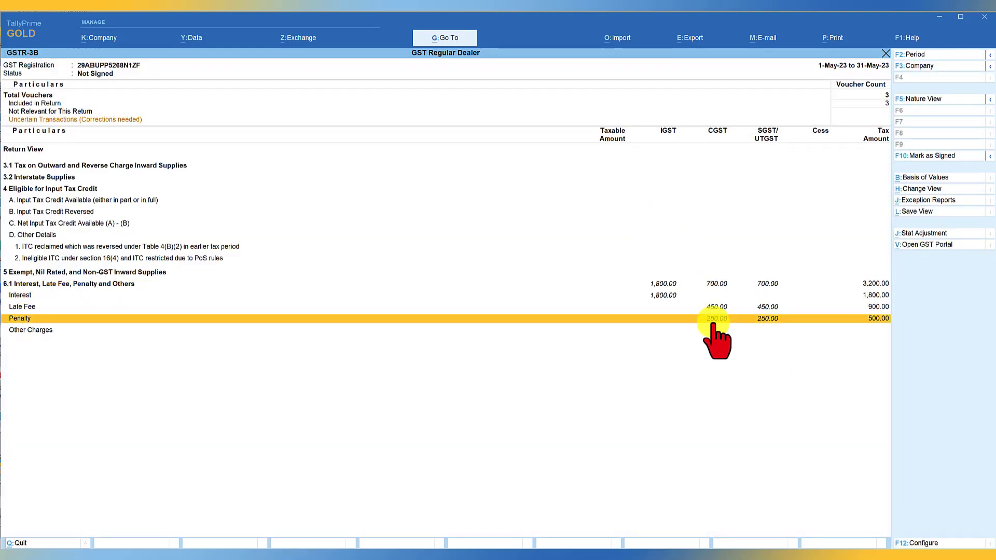
{"action": "mouse_move", "coordinate": [771, 135]}
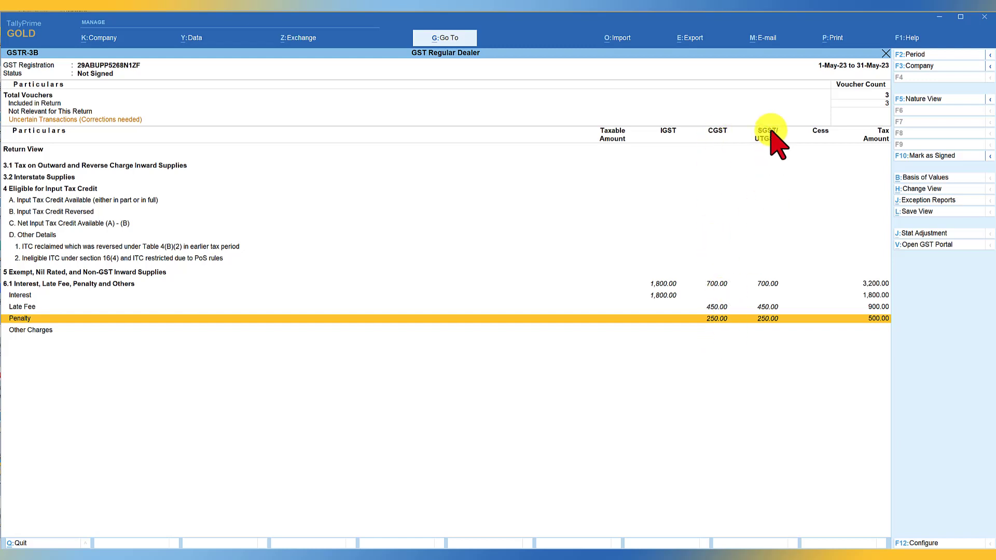
{"action": "mouse_move", "coordinate": [32, 330]}
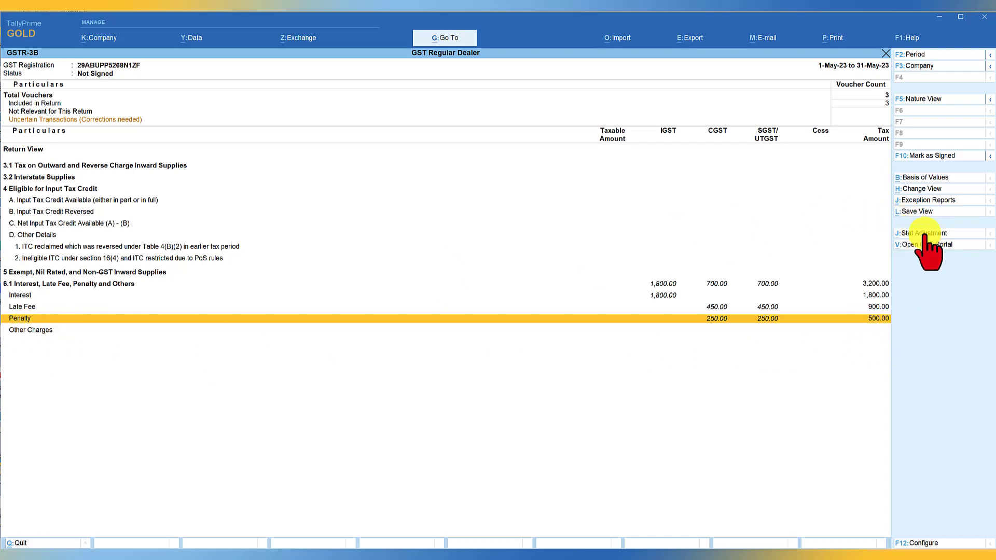
Record an Others stat adjustment debiting Other Charges - GST 100 and begin the IGST credit.
{"action": "left_click", "coordinate": [924, 232]}
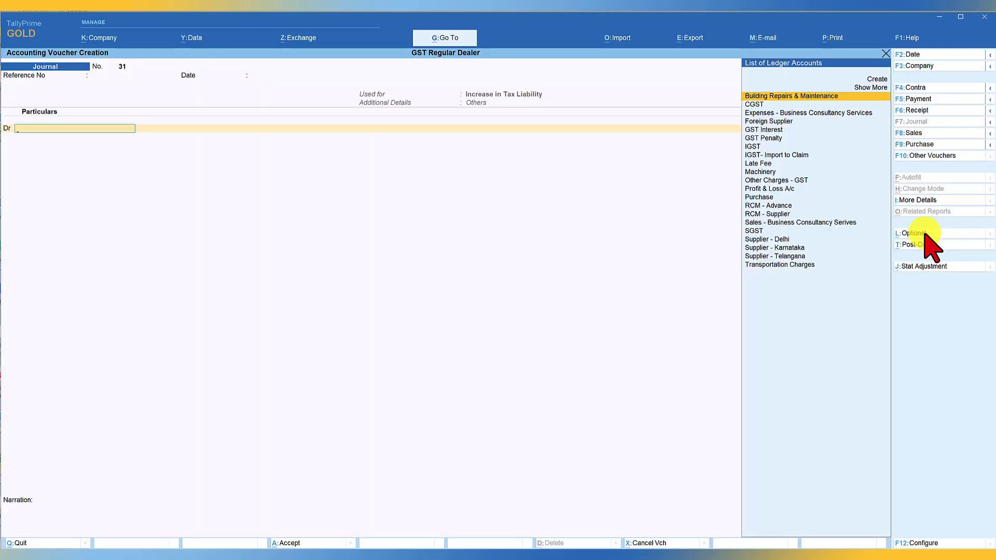
{"action": "left_click", "coordinate": [775, 181]}
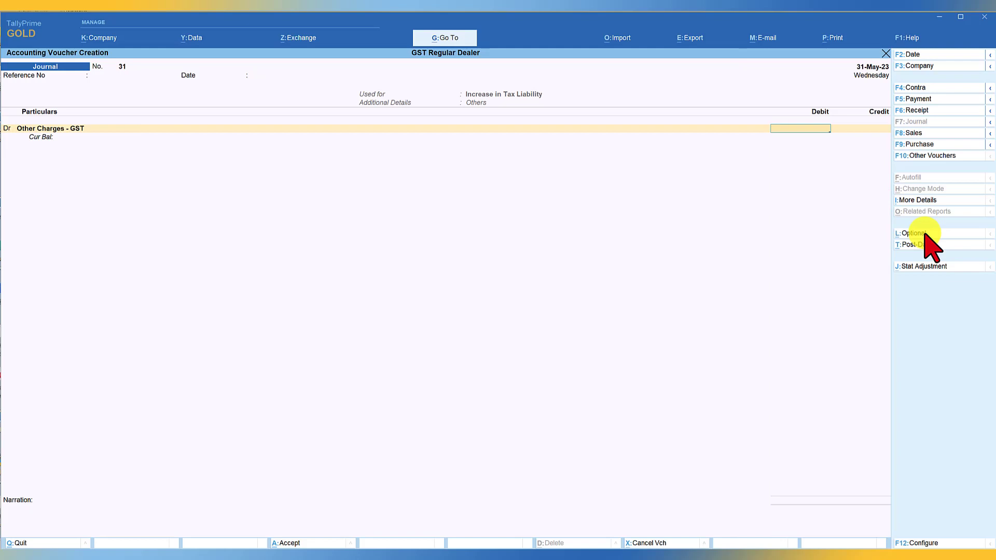
{"action": "type", "text": "100"}
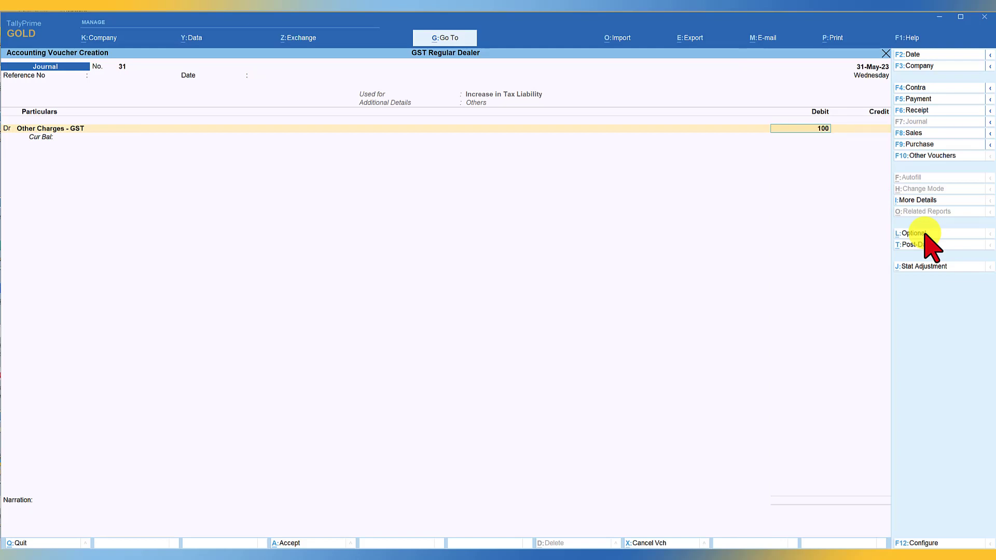
{"action": "type", "text": "Igs"}
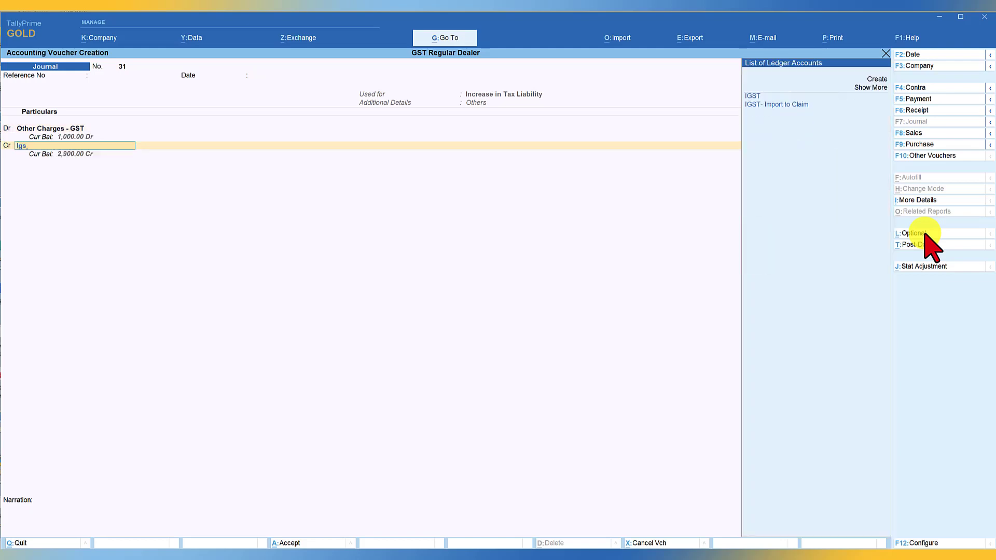